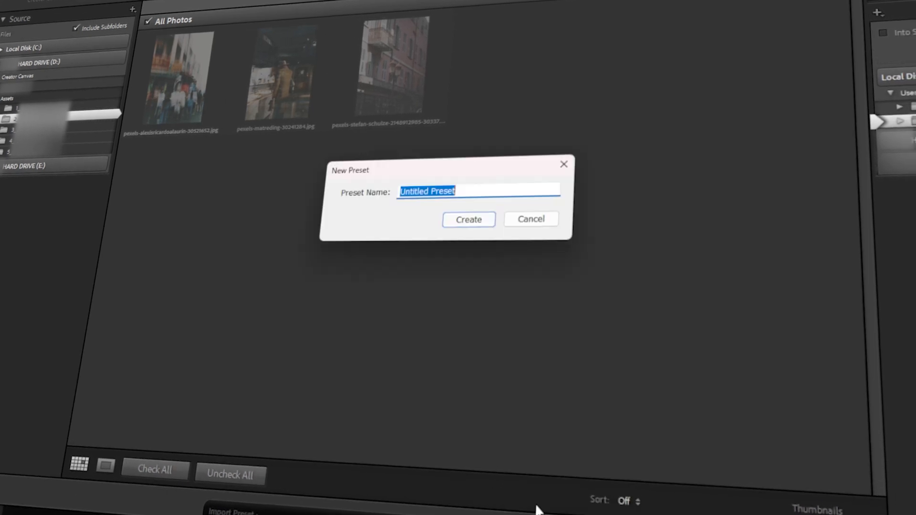
Start an import and select the photo folder under Assets as the source.
type("New Import")
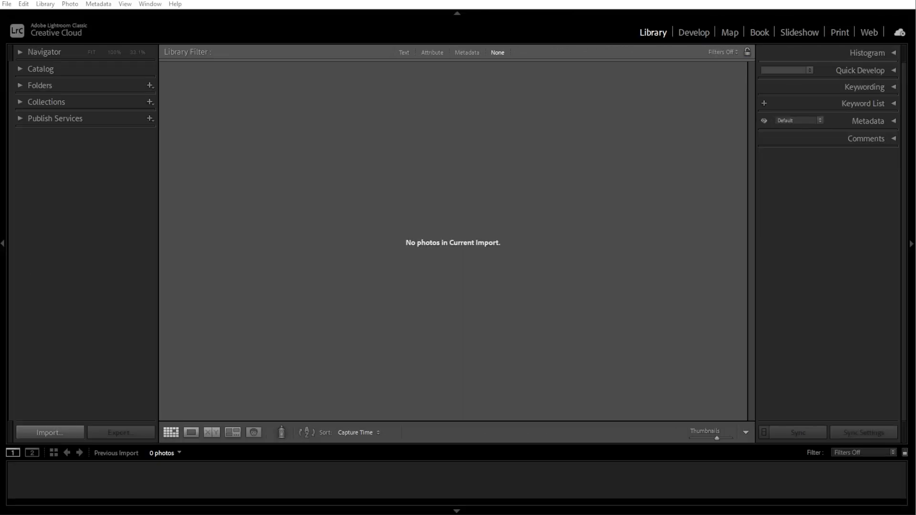
mouse_move(415, 297)
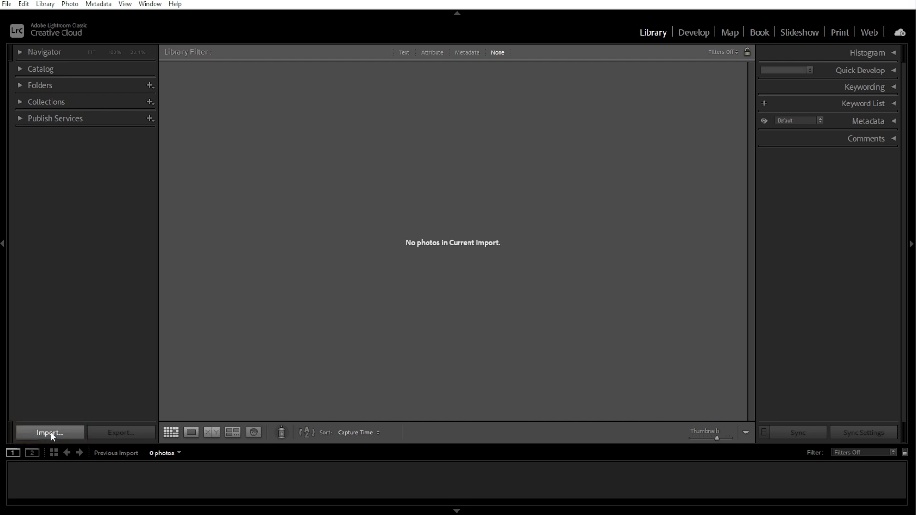
left_click(6, 4)
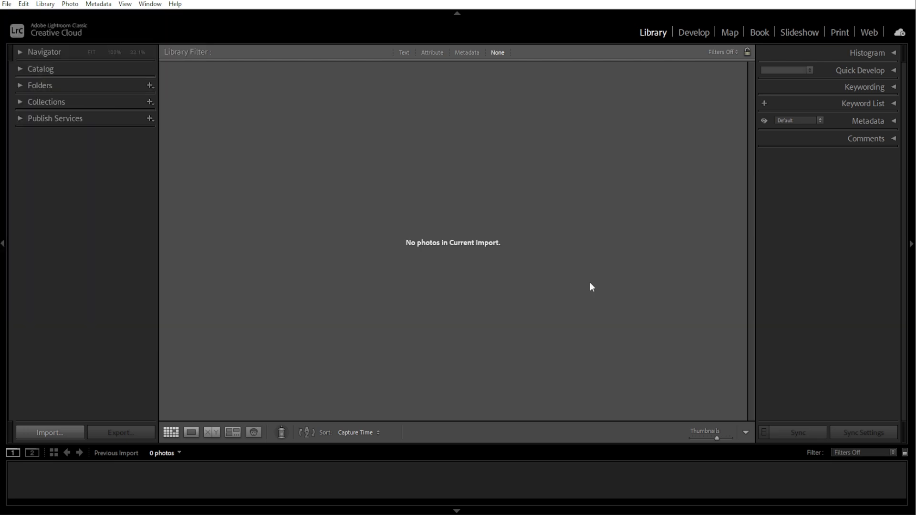
left_click(50, 432)
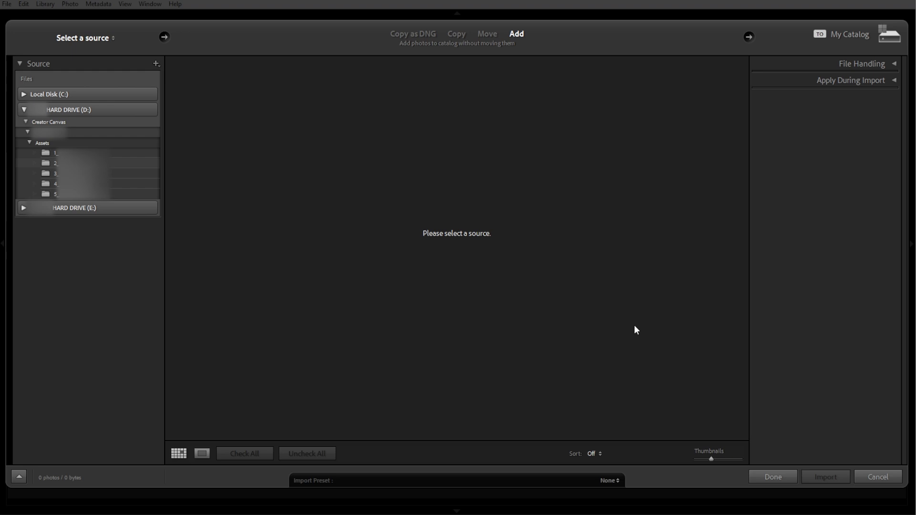
mouse_move(461, 126)
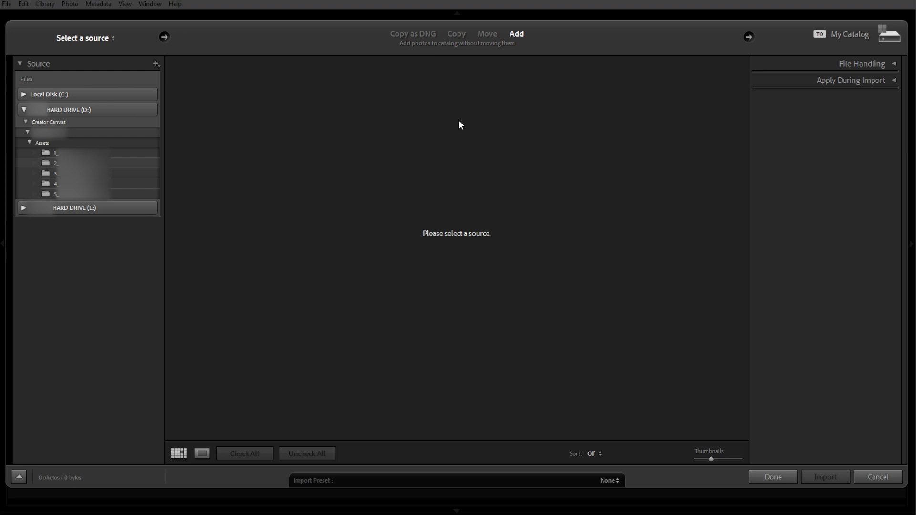
mouse_move(582, 322)
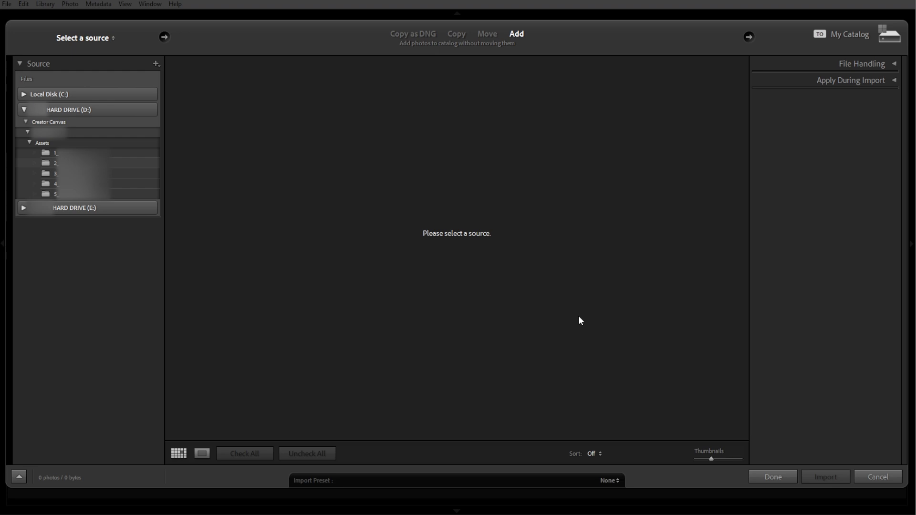
left_click(55, 163)
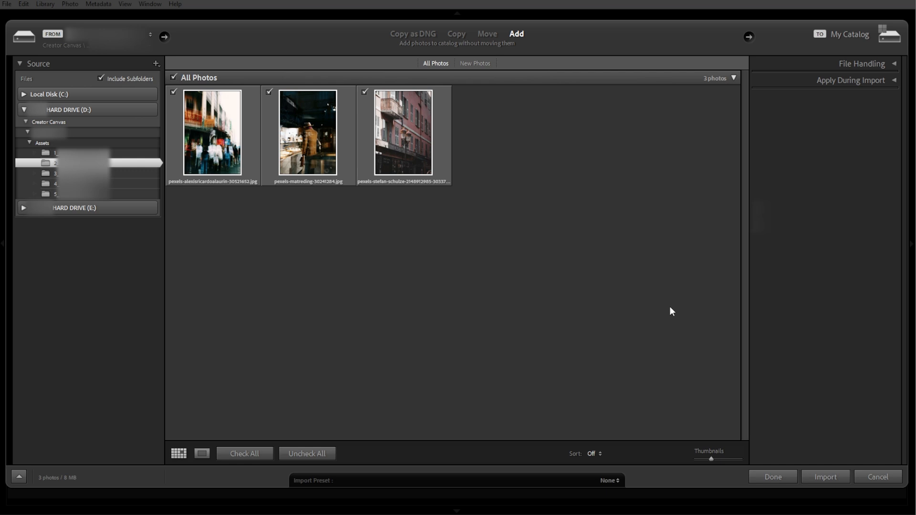
Set the import to Copy with Users > User on Local Disk (C:) as destination.
left_click(456, 33)
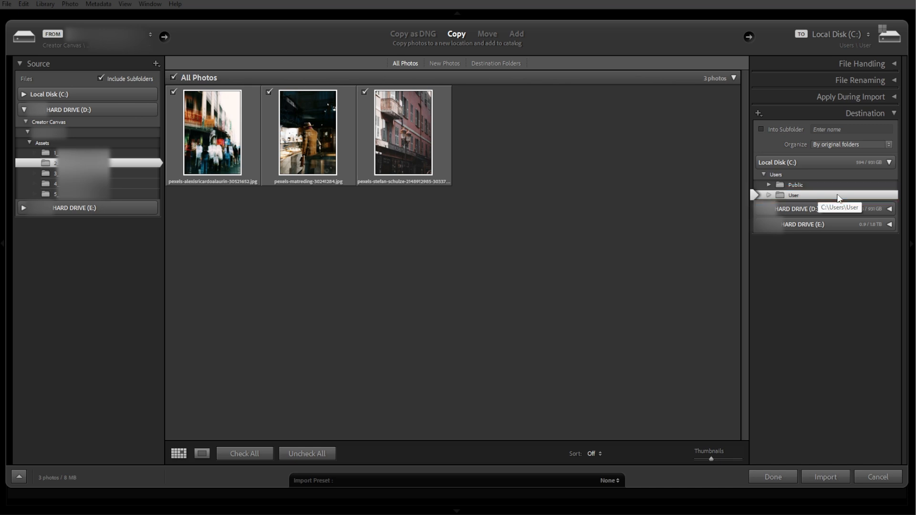
mouse_move(758, 114)
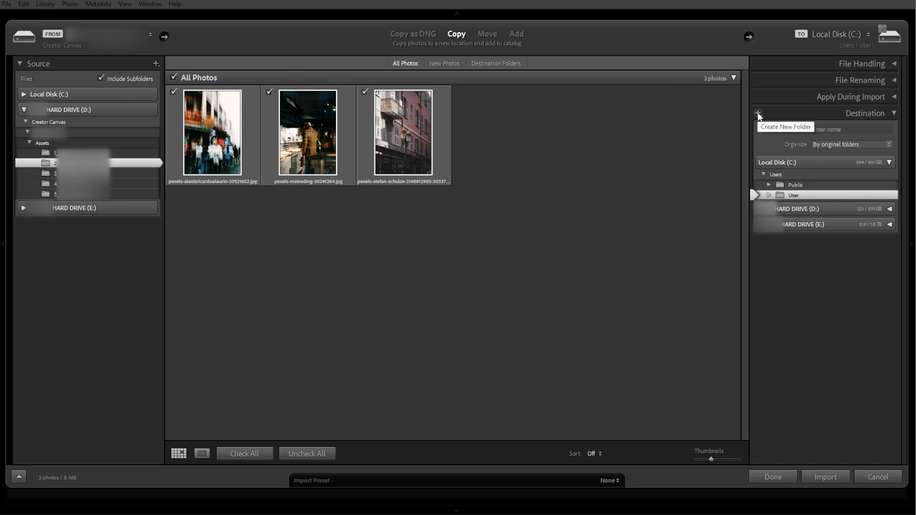
left_click(758, 114)
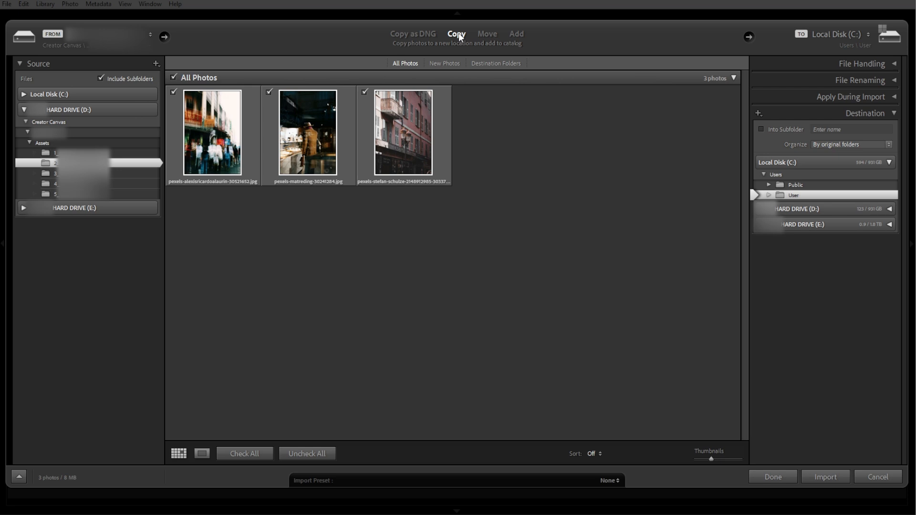
Switch from Move to Add and import the three checked photos into the catalog.
left_click(487, 34)
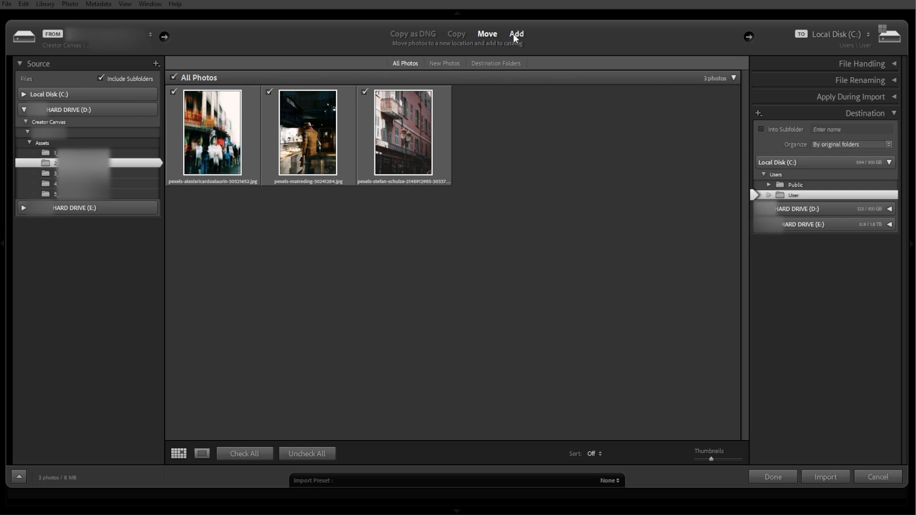
left_click(516, 34)
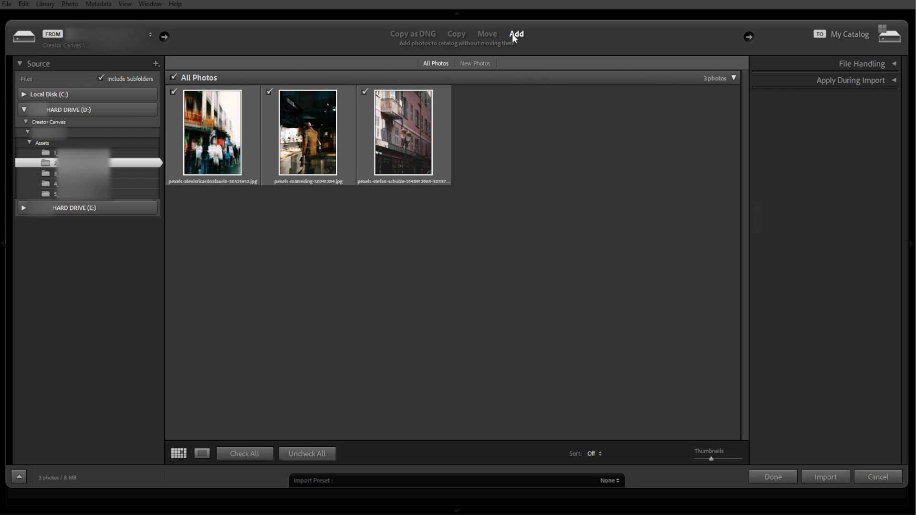
left_click(825, 477)
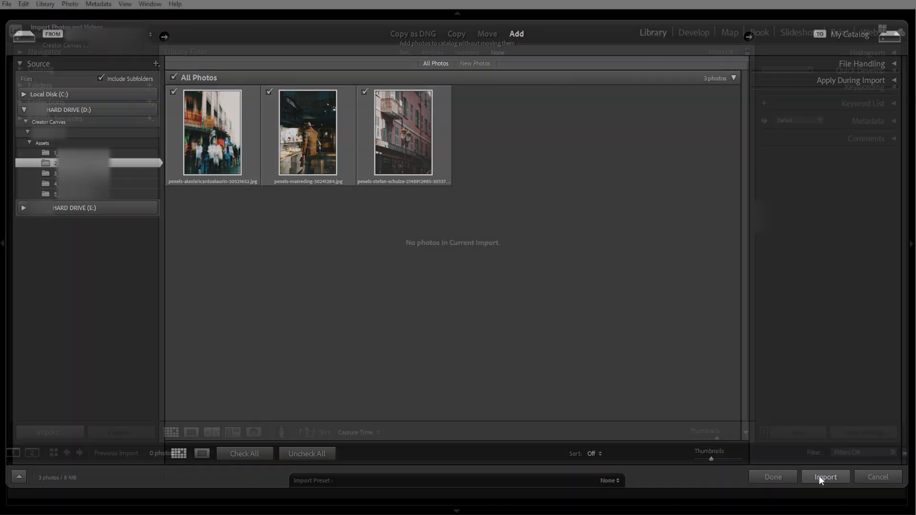
left_click(825, 476)
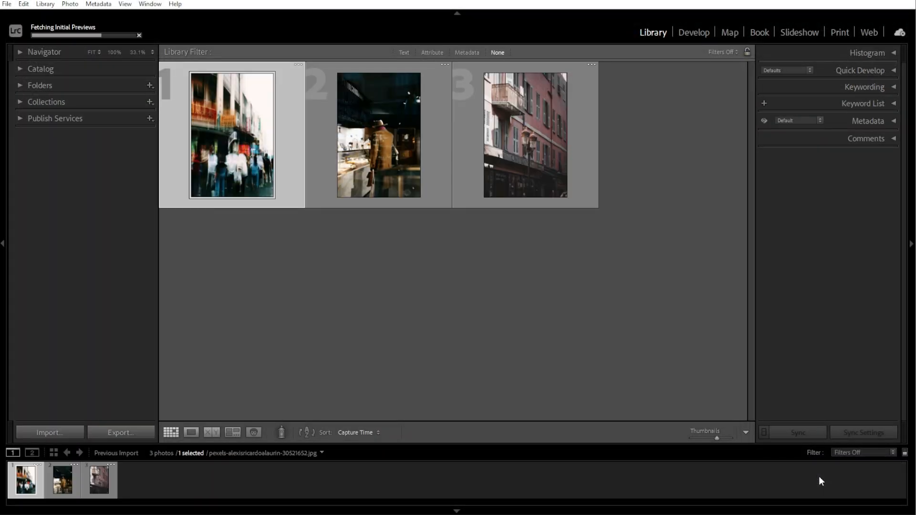
left_click(610, 481)
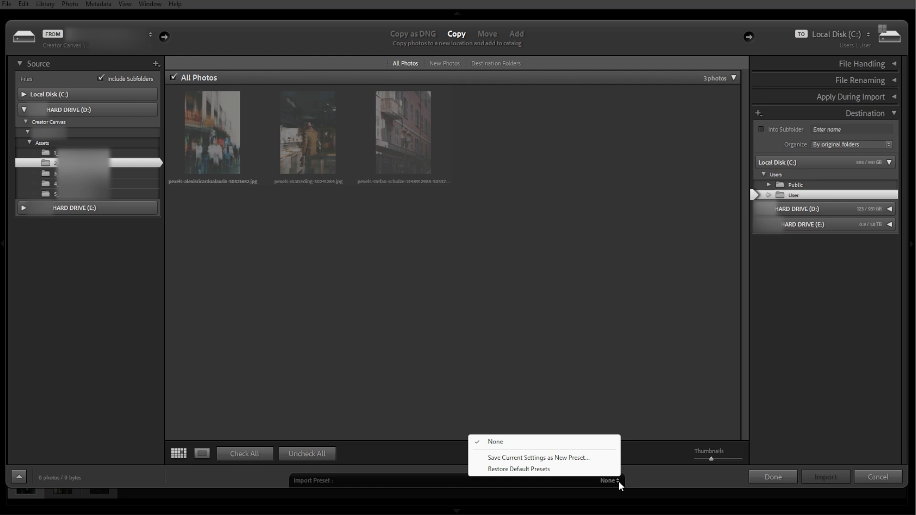
mouse_move(486, 462)
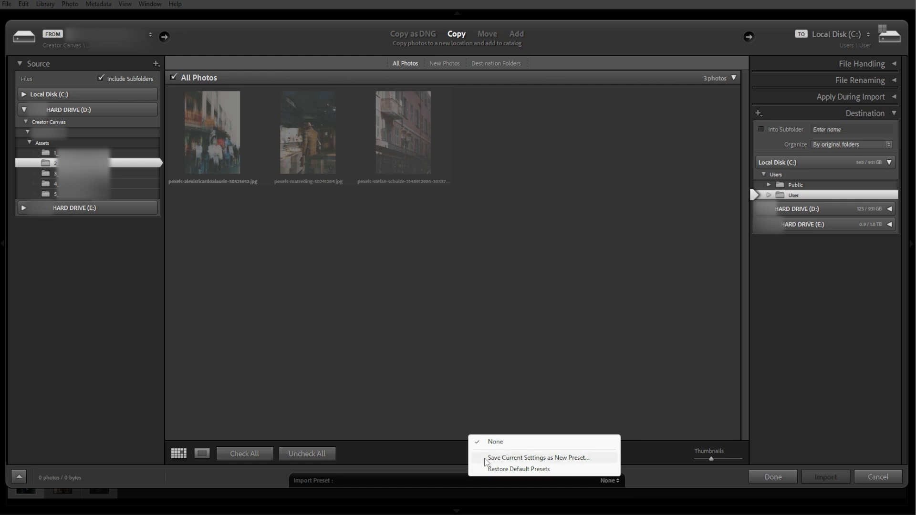
mouse_move(536, 463)
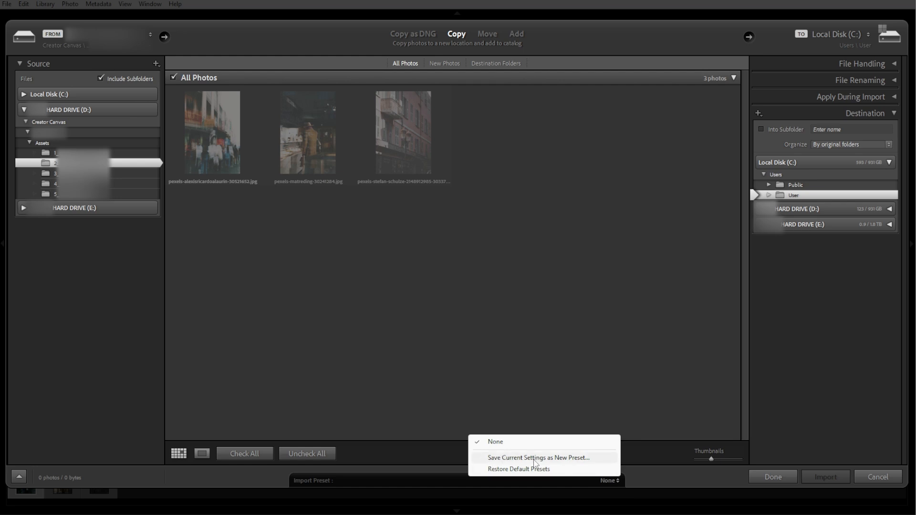
Save the current settings as a new preset named 'New Import Settings'.
left_click(539, 458)
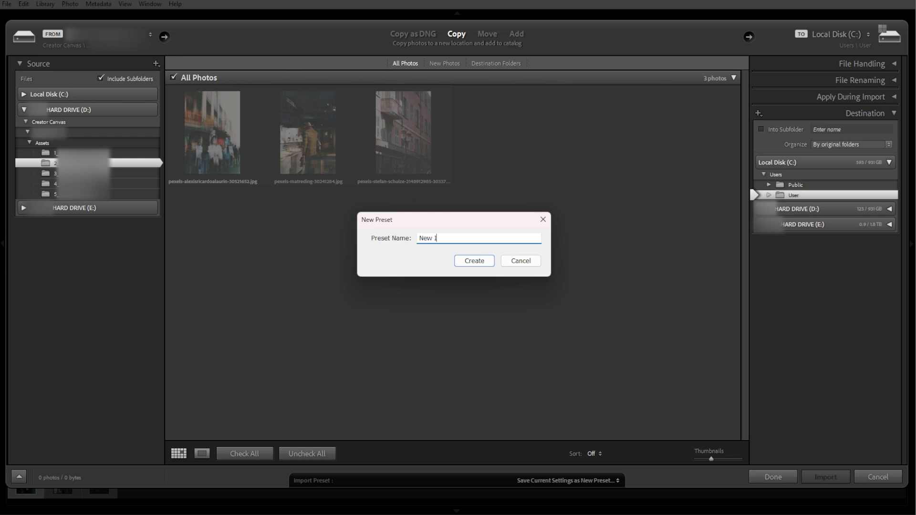
type("mport Sett")
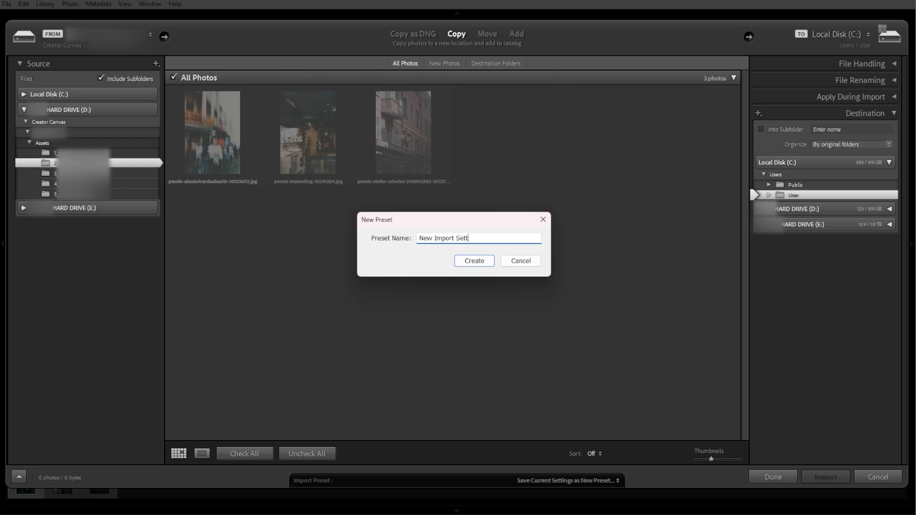
type("ings")
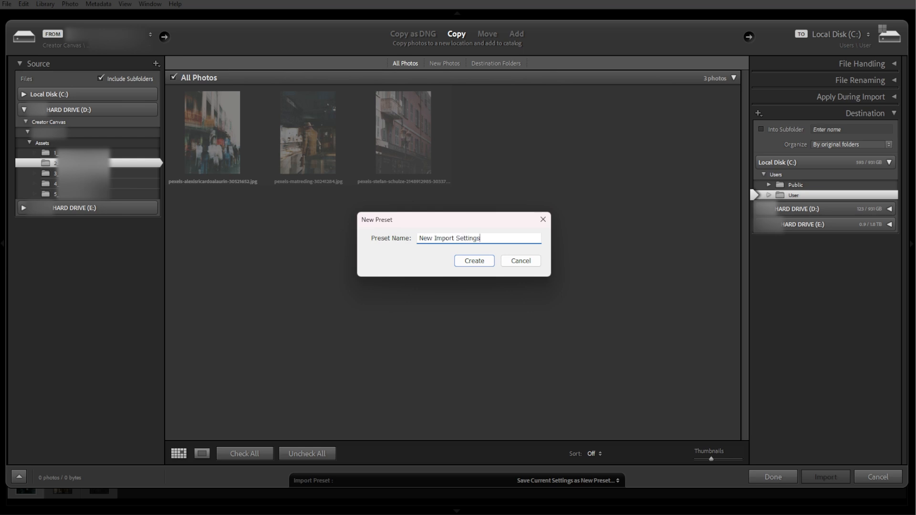